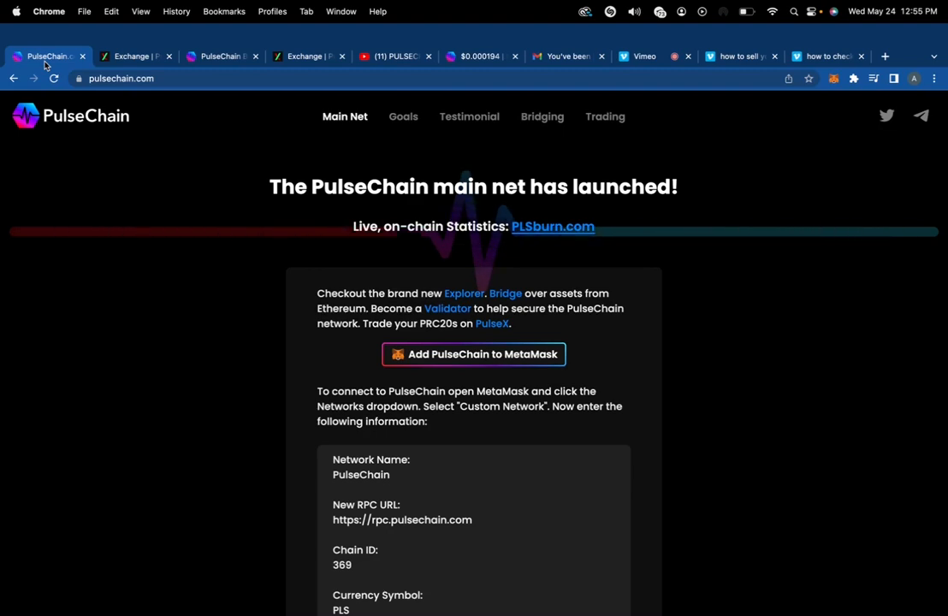
Step: Switch to the PulseChain Bridge page showing 0.5 ETH bridging to 0.4985 WETH
scroll(down, 3)
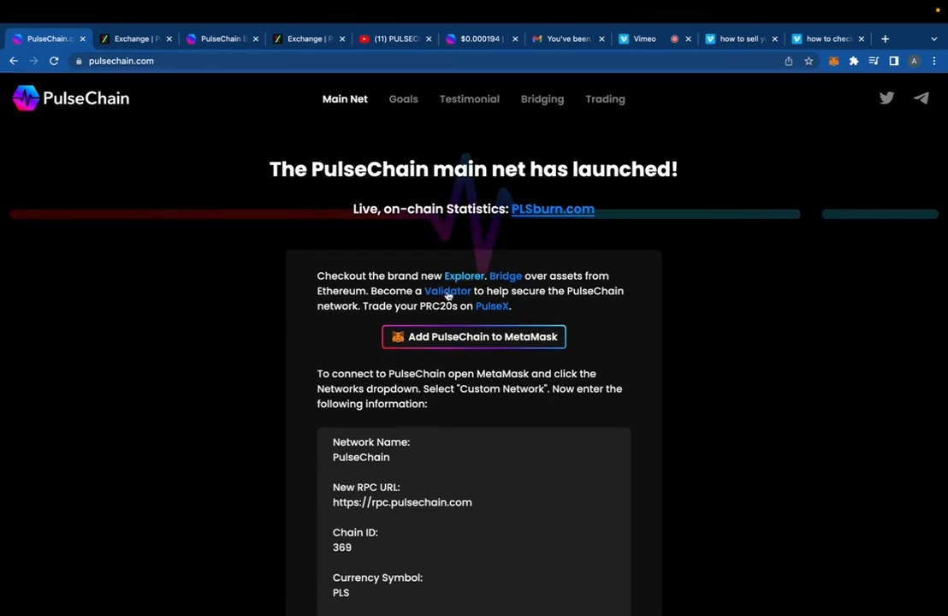
mouse_move(485, 282)
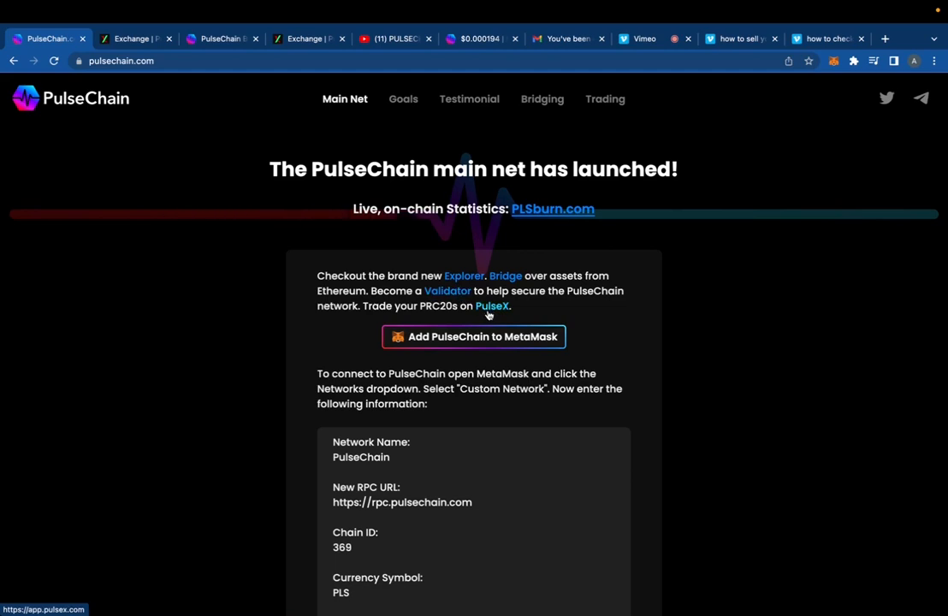
mouse_move(507, 284)
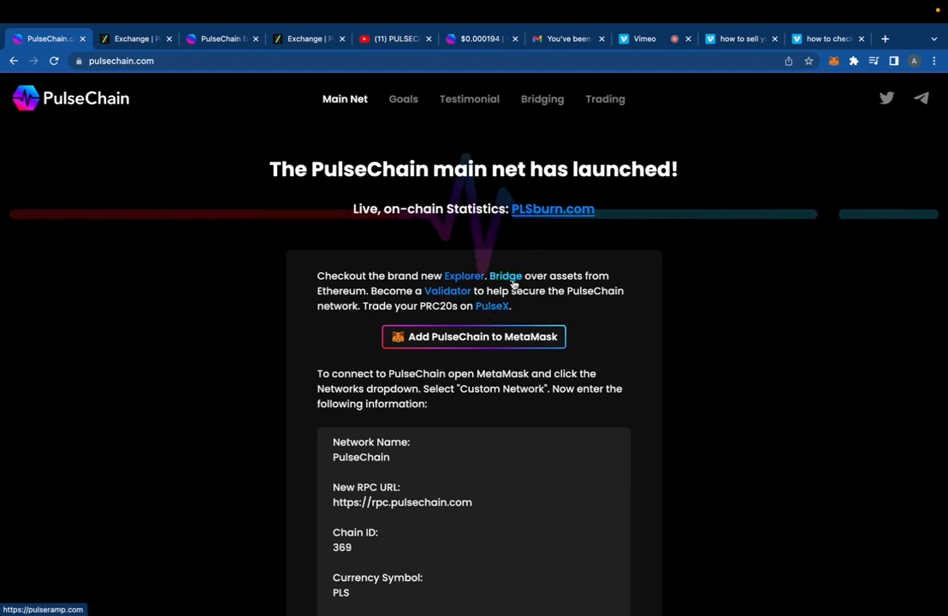
mouse_move(504, 314)
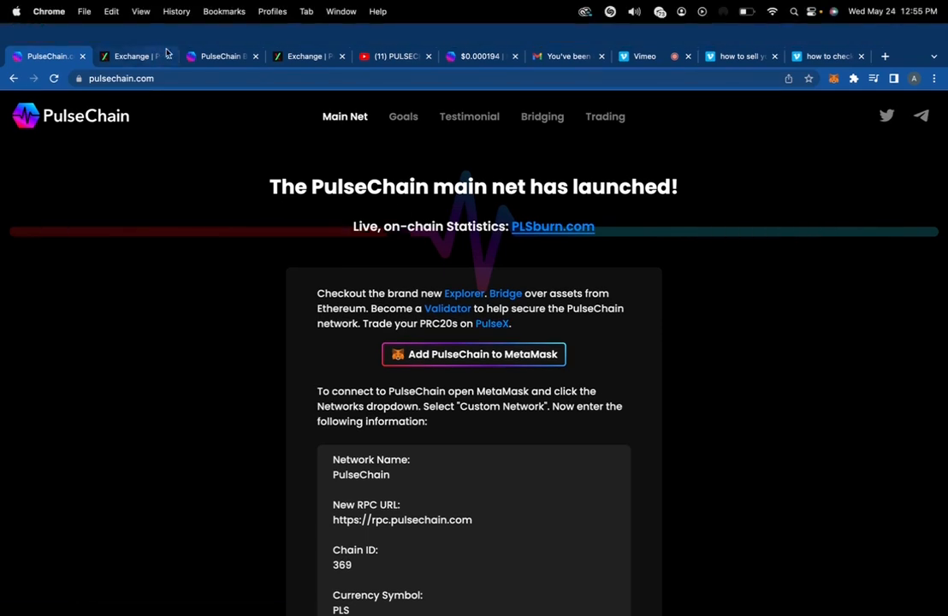
mouse_move(214, 57)
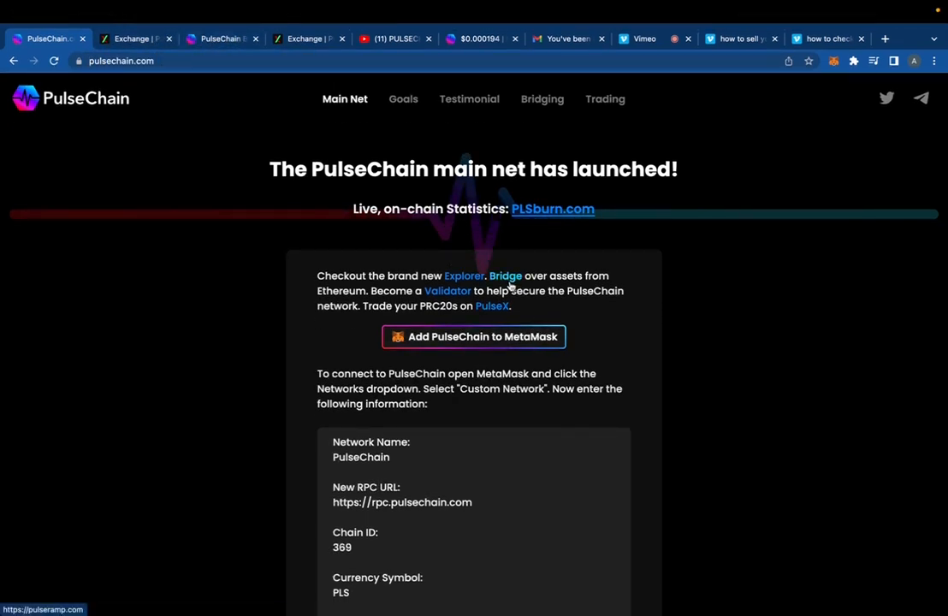
click(505, 275)
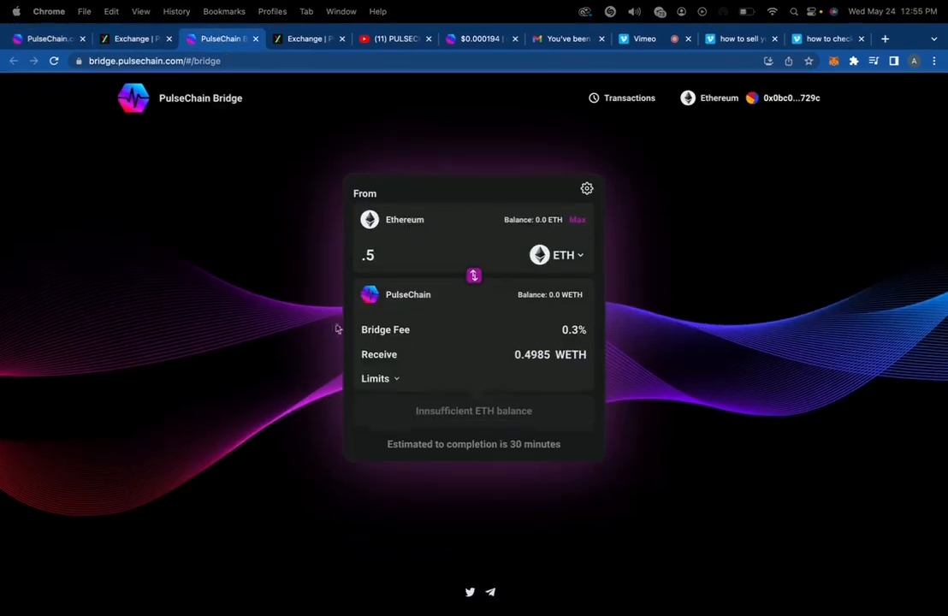
mouse_move(424, 233)
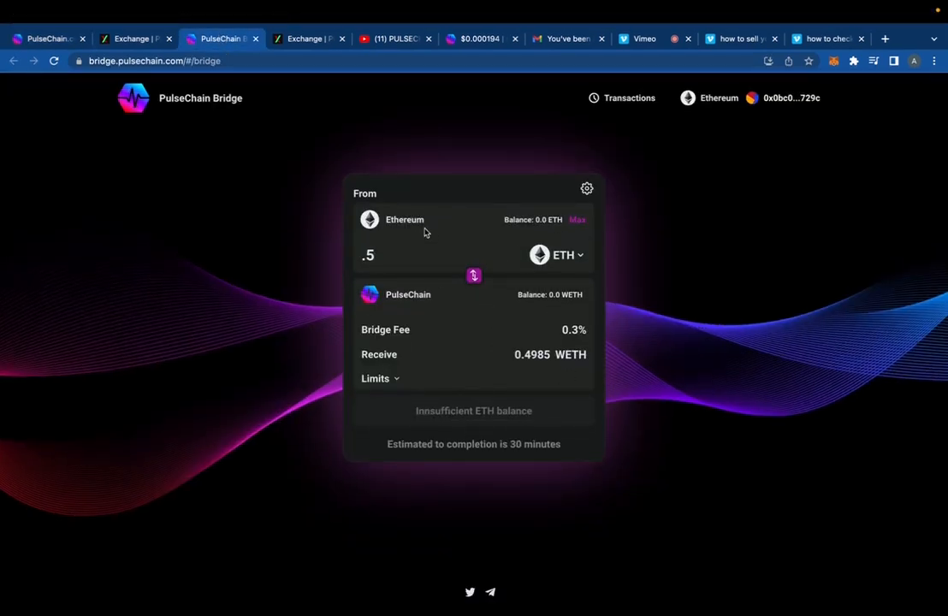
mouse_move(445, 315)
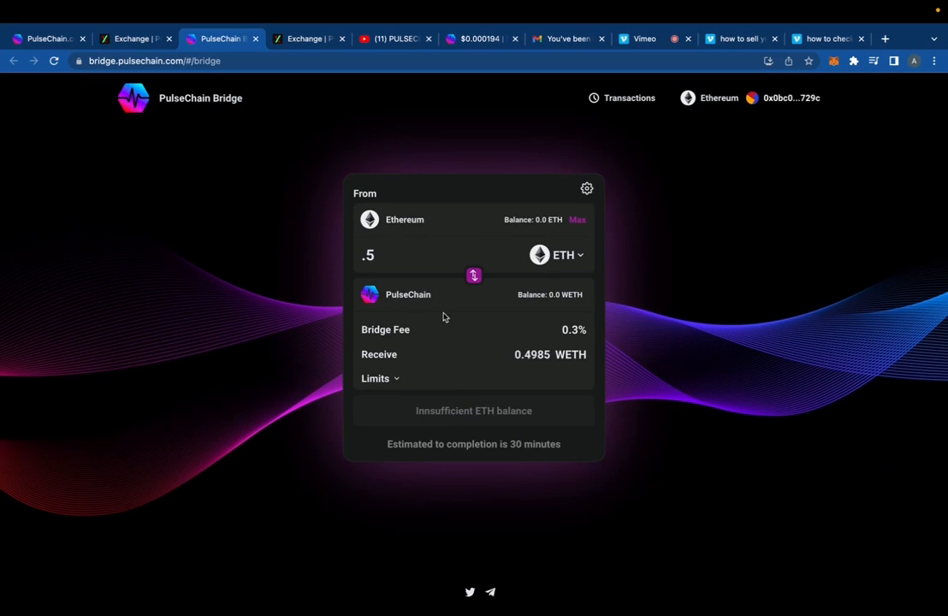
mouse_move(472, 275)
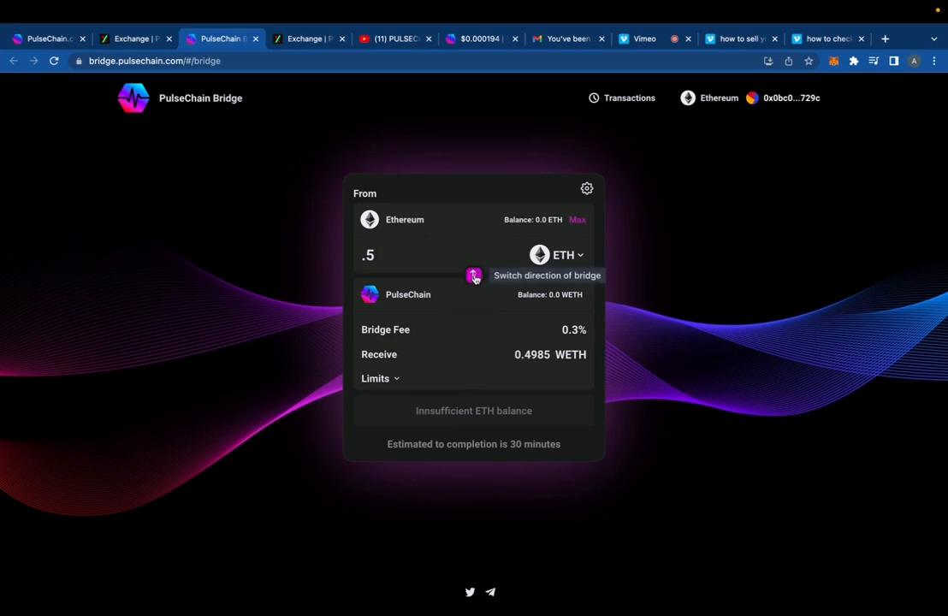
mouse_move(681, 130)
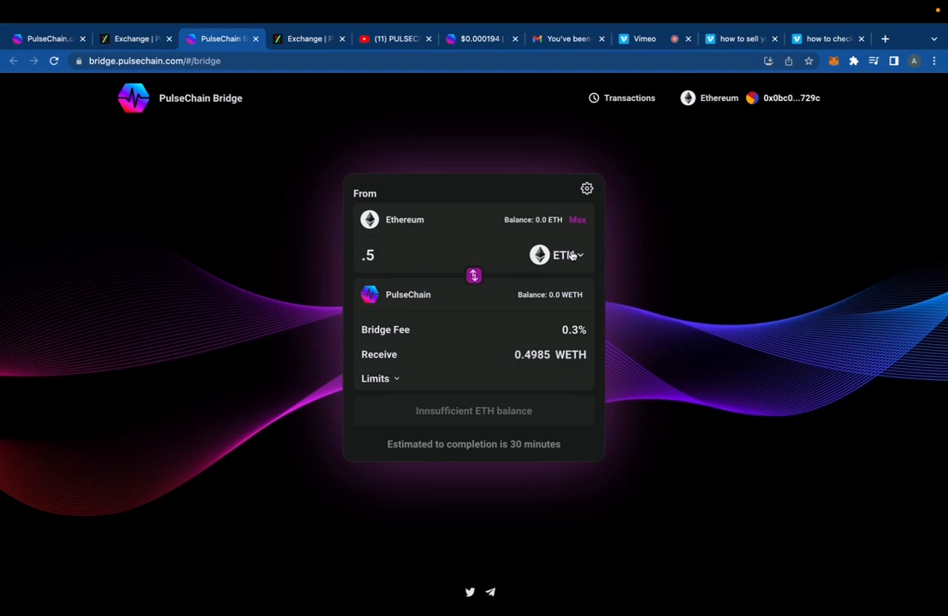
Step: Browse the Select an Asset list and keep ETH as the token being bridged
click(558, 255)
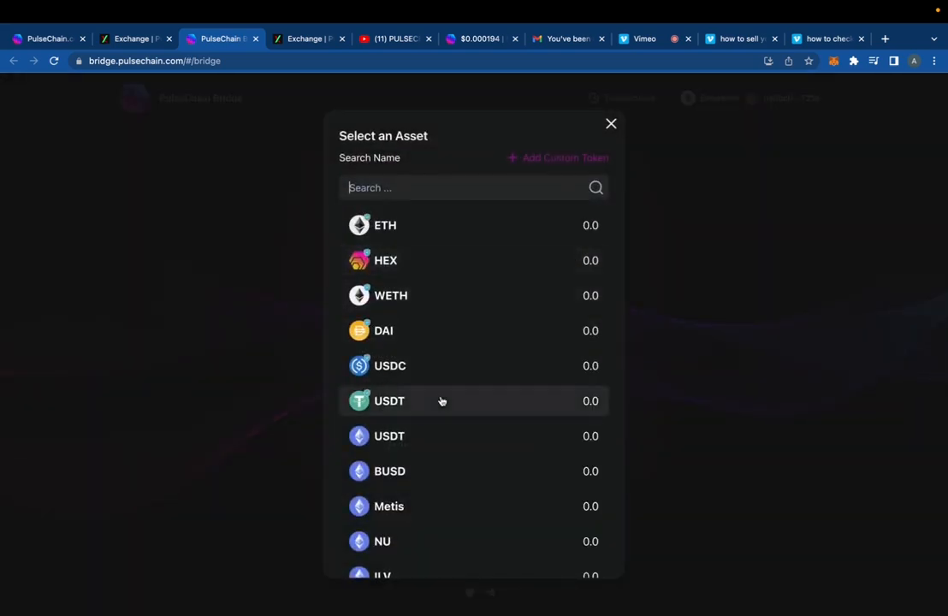
scroll(down, 3)
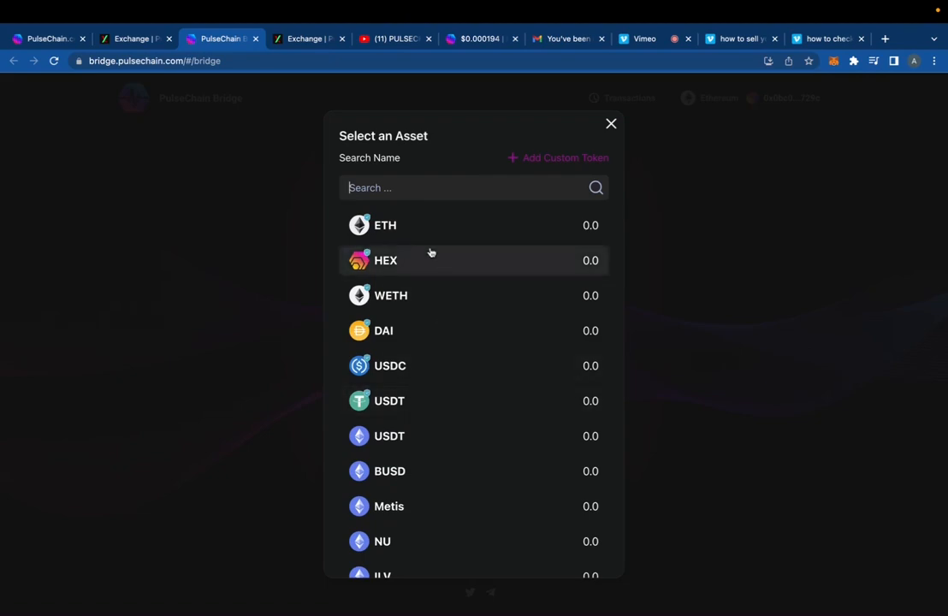
click(385, 226)
text(.)
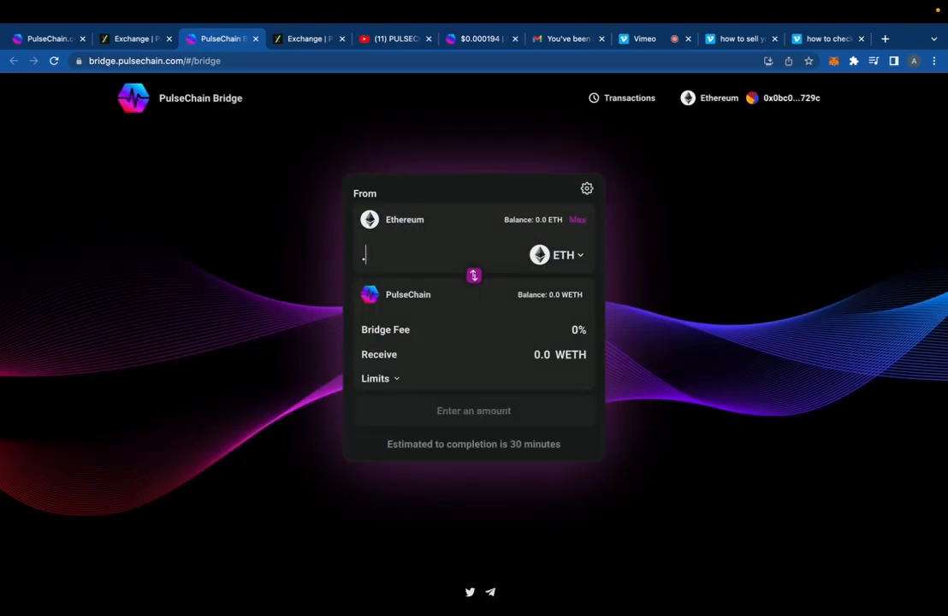
Step: Enter 0.5 ETH in the From field, quoting 0.4985 WETH to receive on PulseChain
text(5)
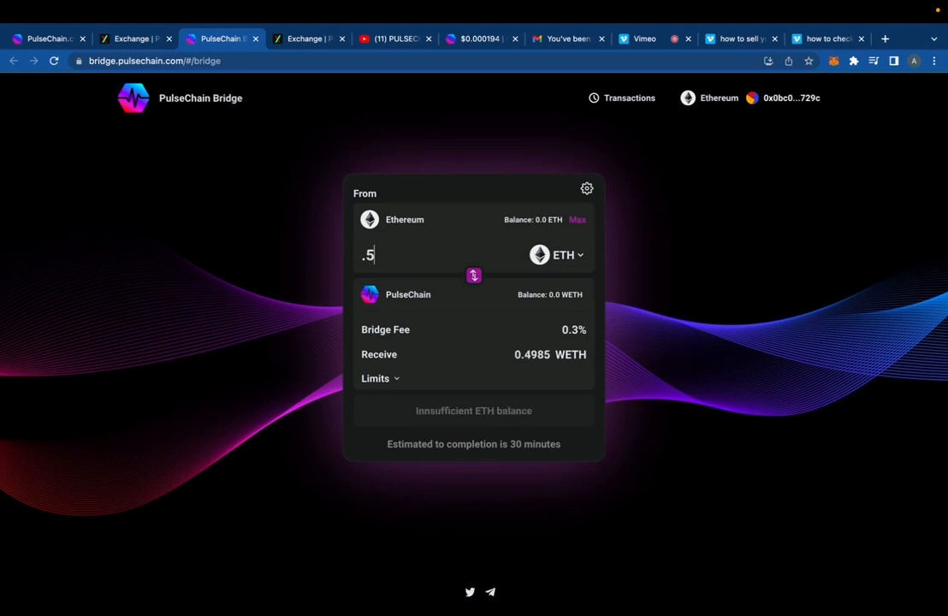
mouse_move(443, 269)
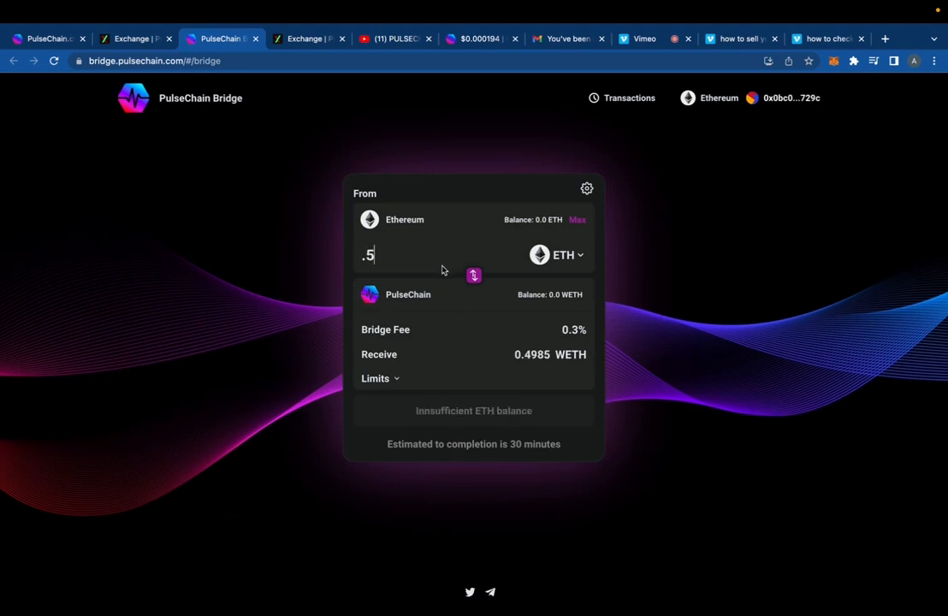
mouse_move(579, 362)
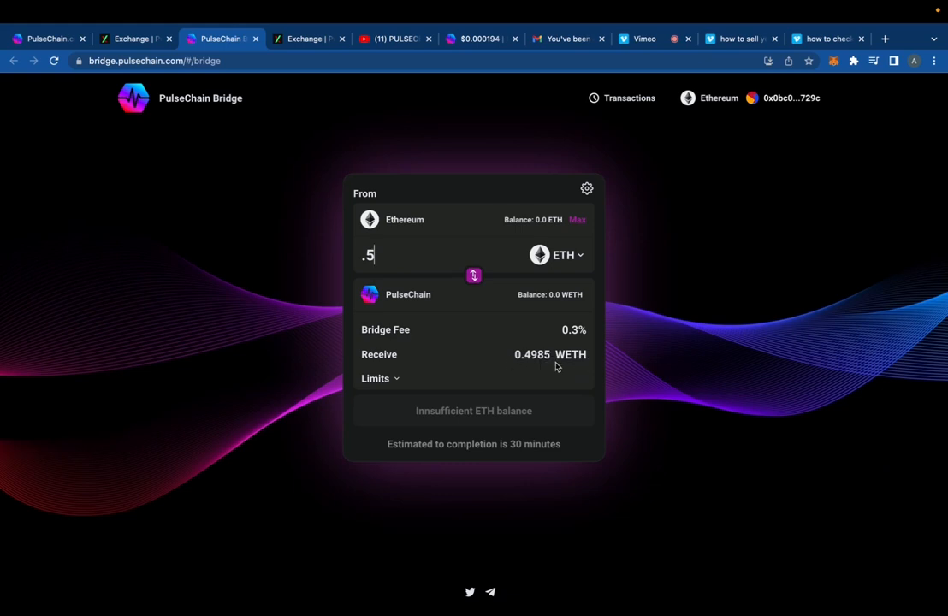
mouse_move(455, 420)
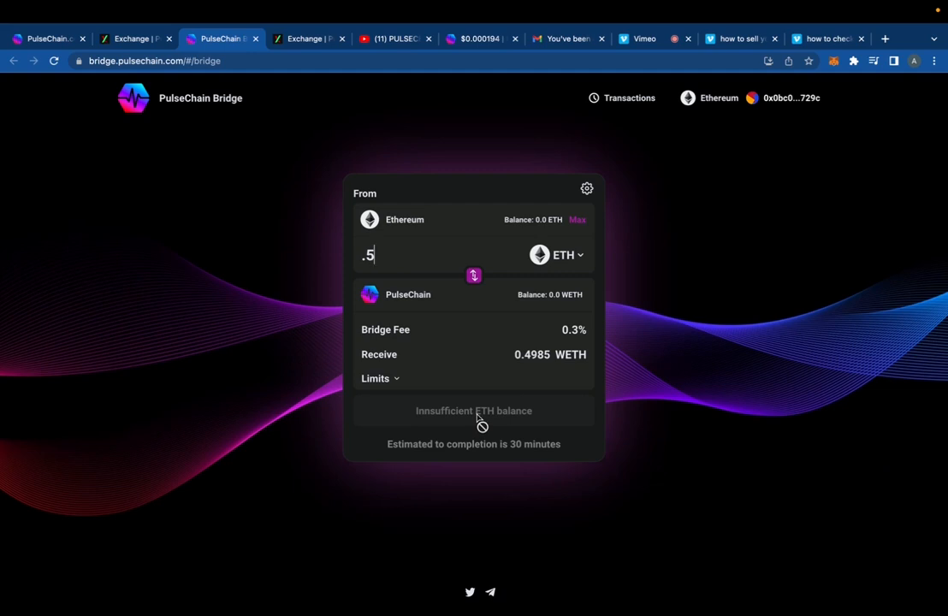
mouse_move(467, 416)
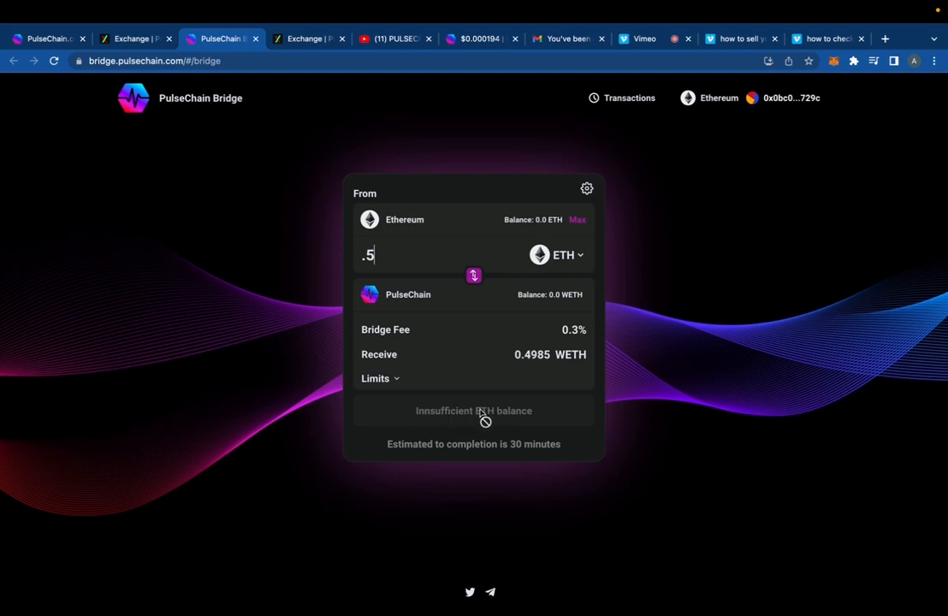
mouse_move(527, 345)
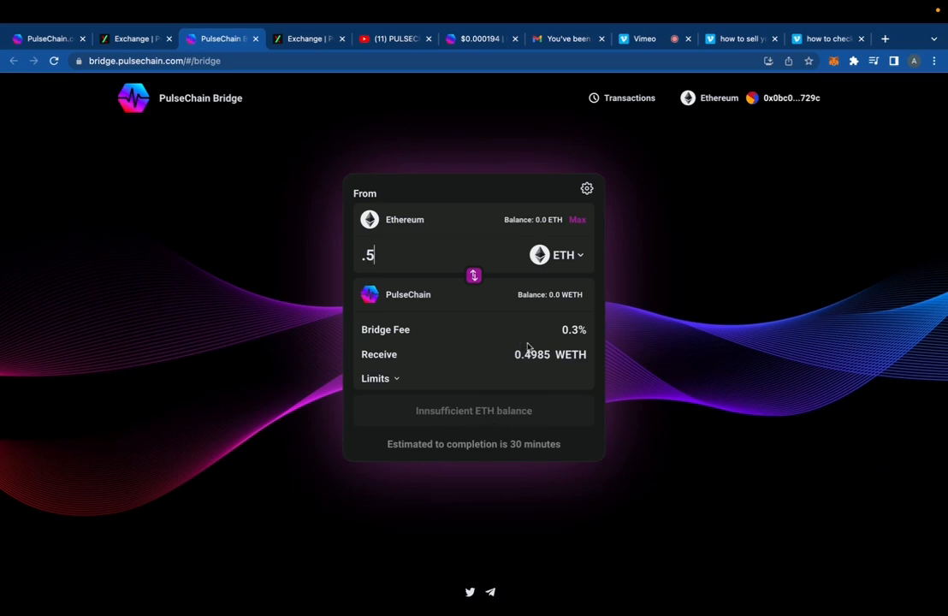
mouse_move(578, 363)
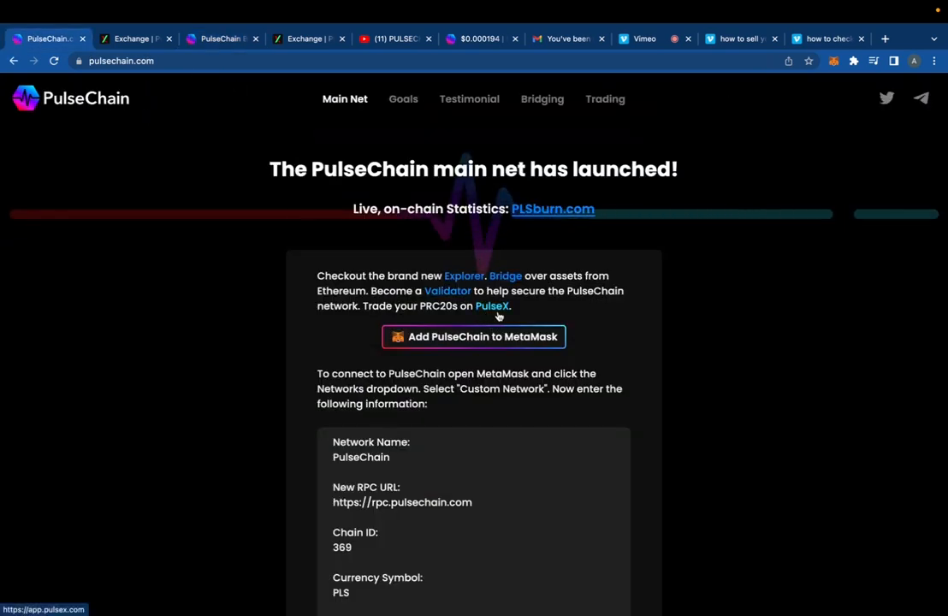
Step: Go from pulsechain.com to the PulseX Exchange swap page (WETH to PLSX)
click(137, 38)
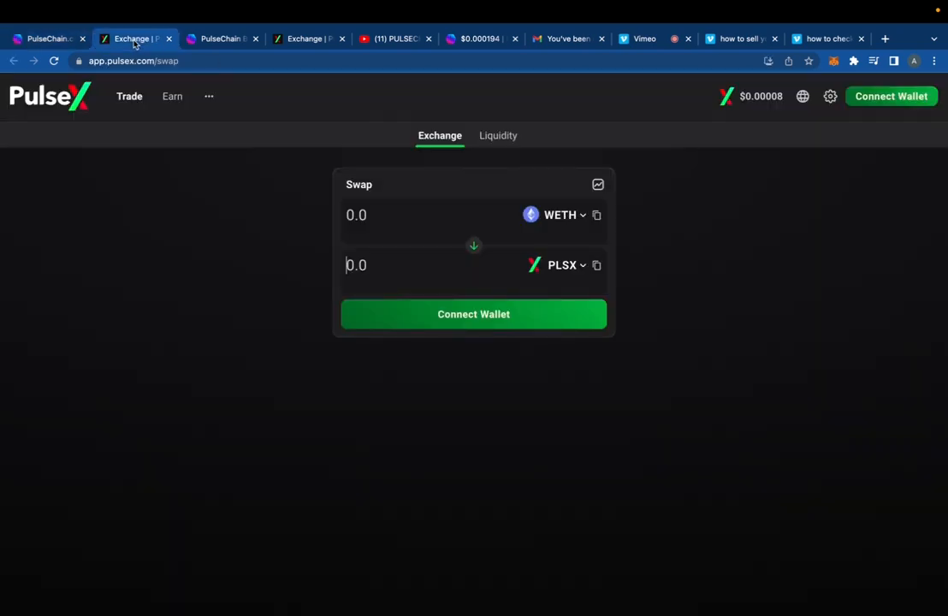
mouse_move(546, 227)
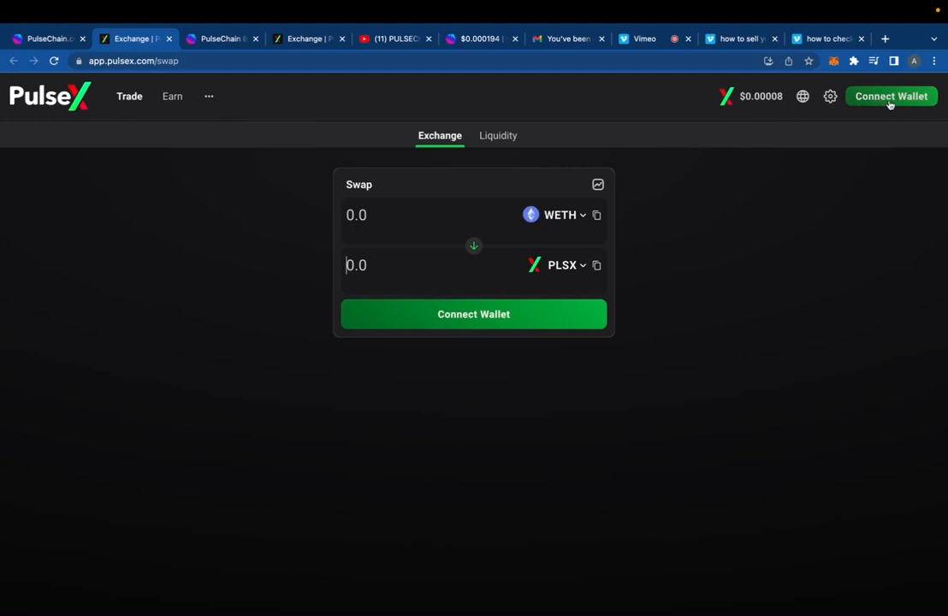
mouse_move(534, 219)
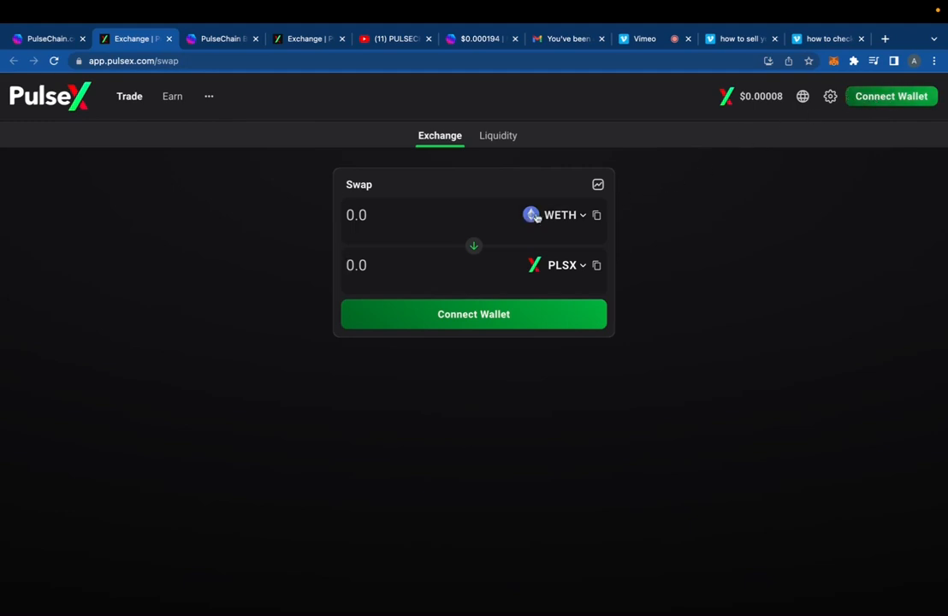
Step: Keep WETH as the token sold and choose PLS instead of PLSX as the token received
click(557, 216)
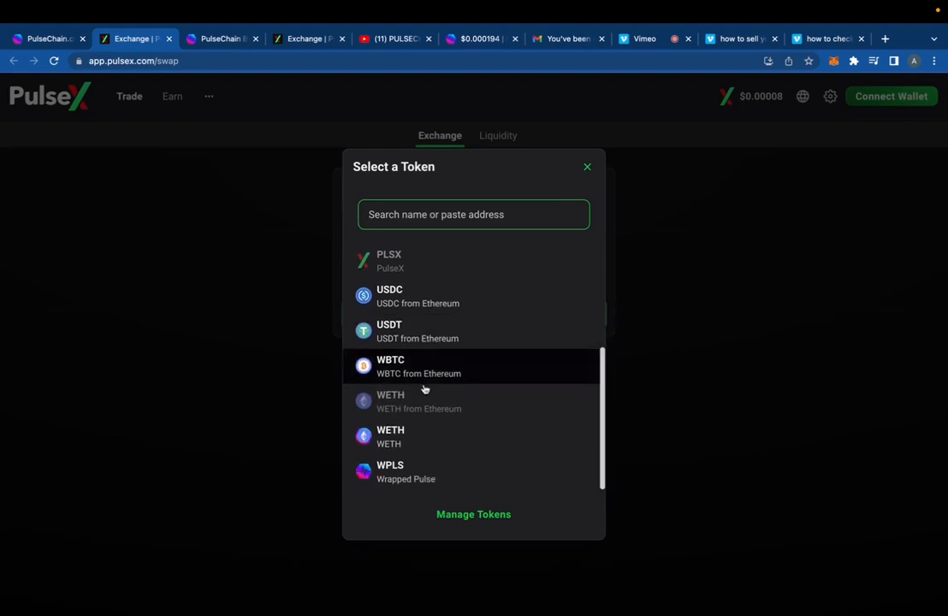
mouse_move(402, 441)
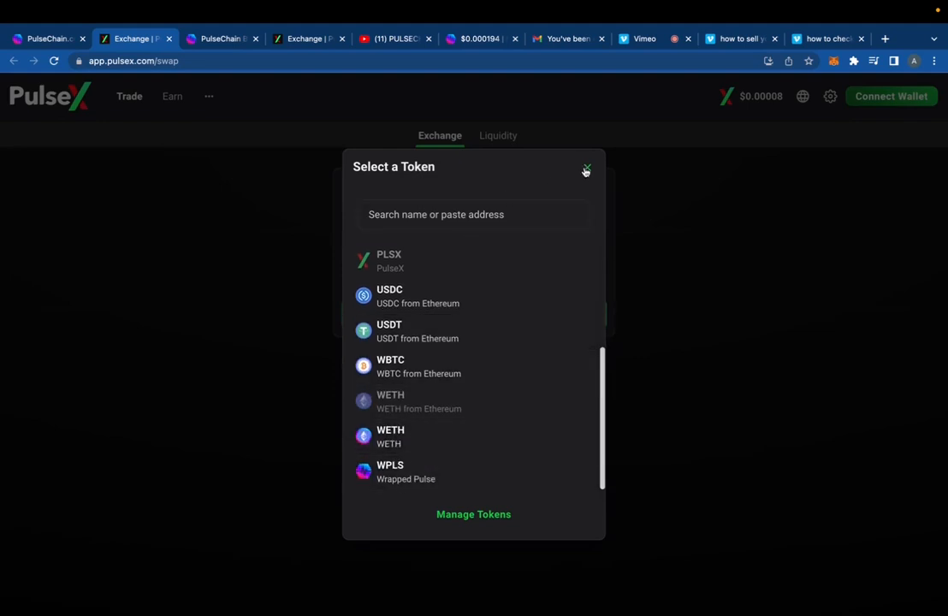
click(585, 169)
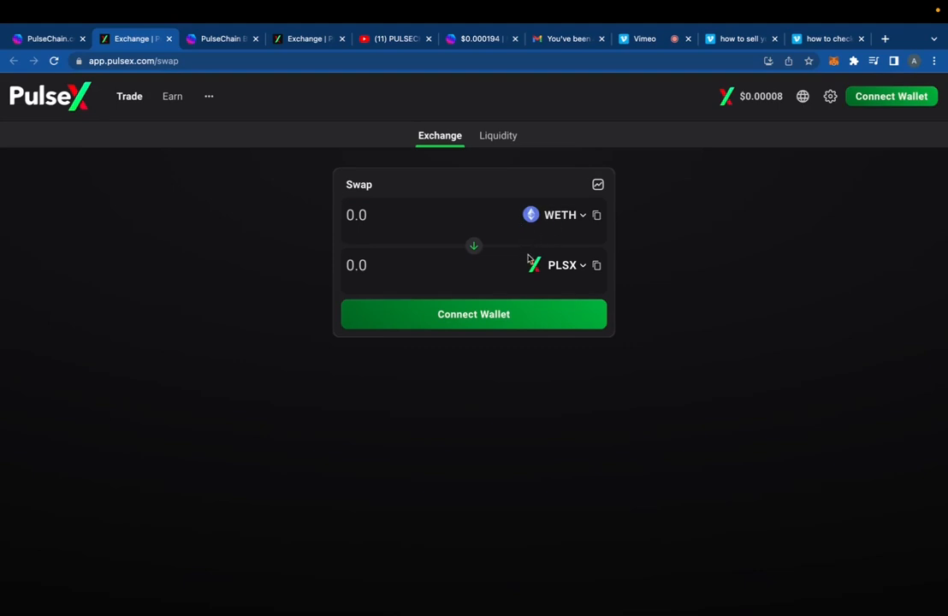
mouse_move(561, 271)
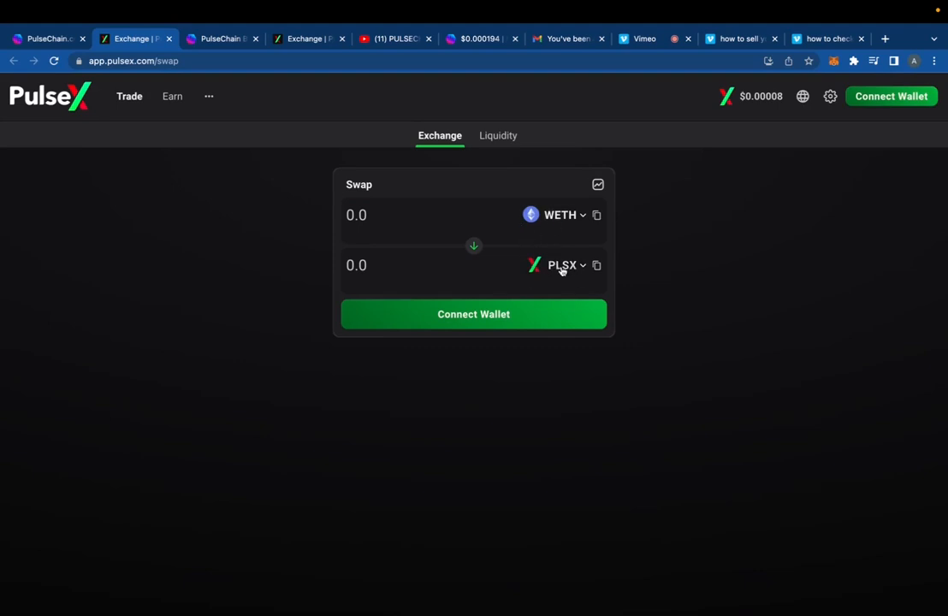
click(561, 265)
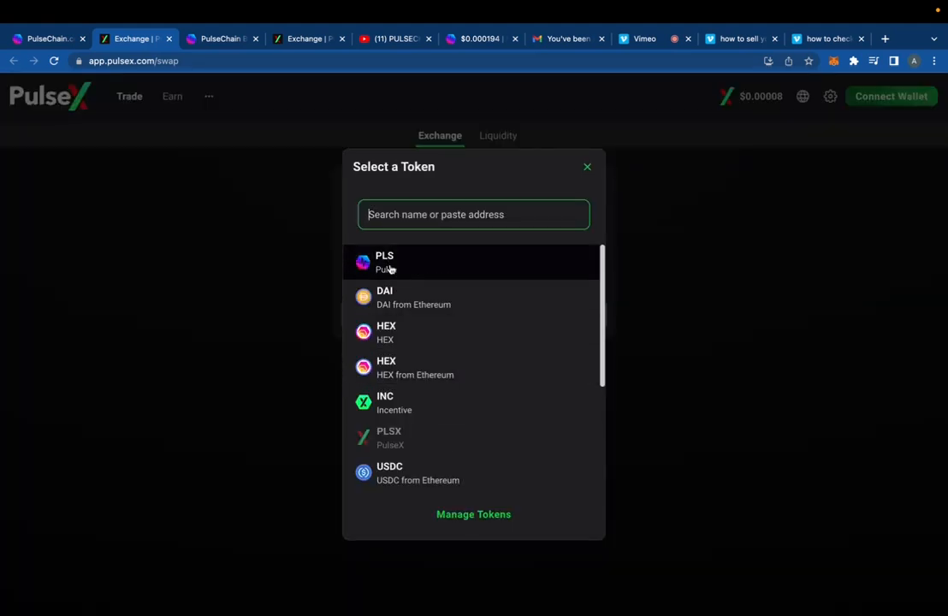
click(383, 260)
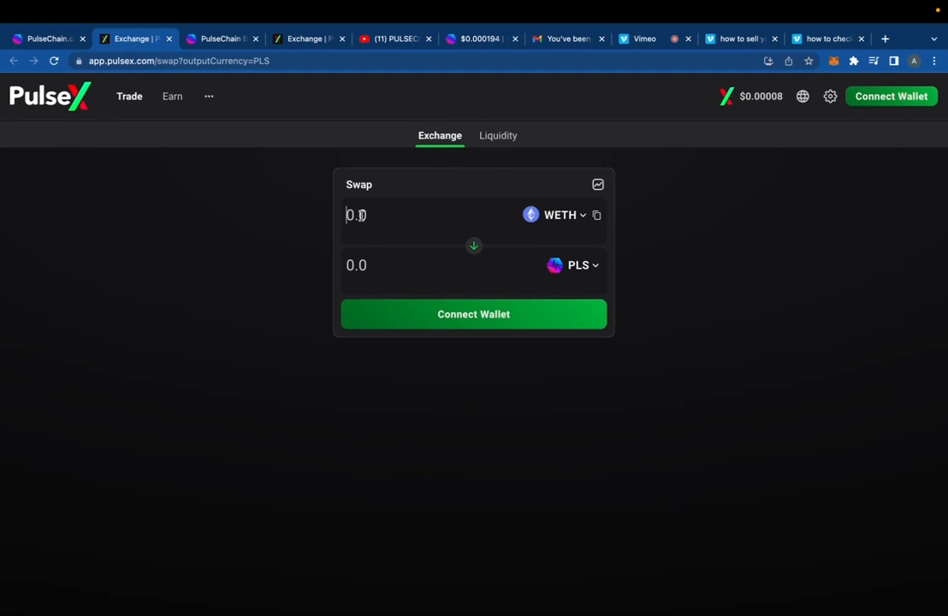
Step: Enter 0.5 WETH to sell, quoting roughly 4,535,500 PLS in return
text(.5)
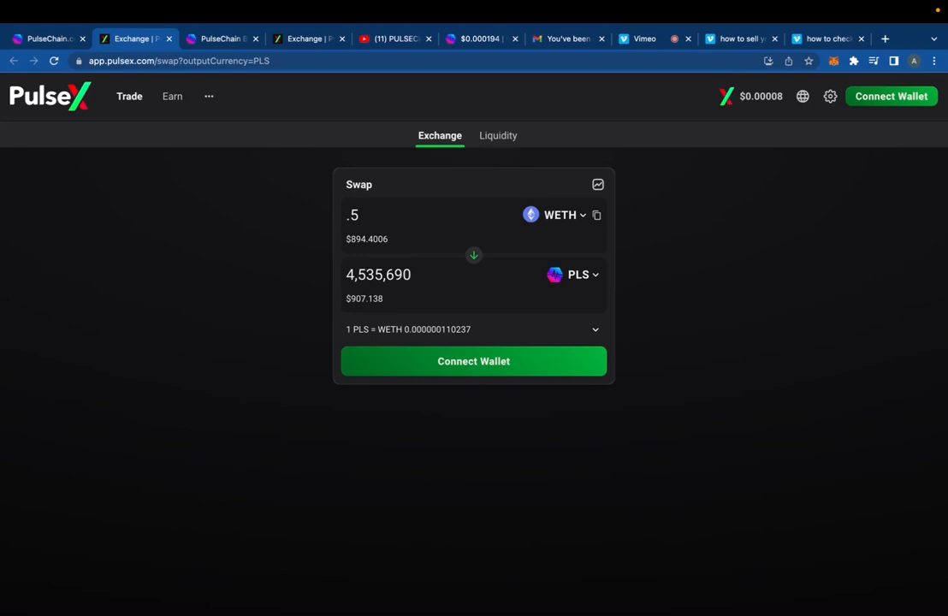
mouse_move(399, 243)
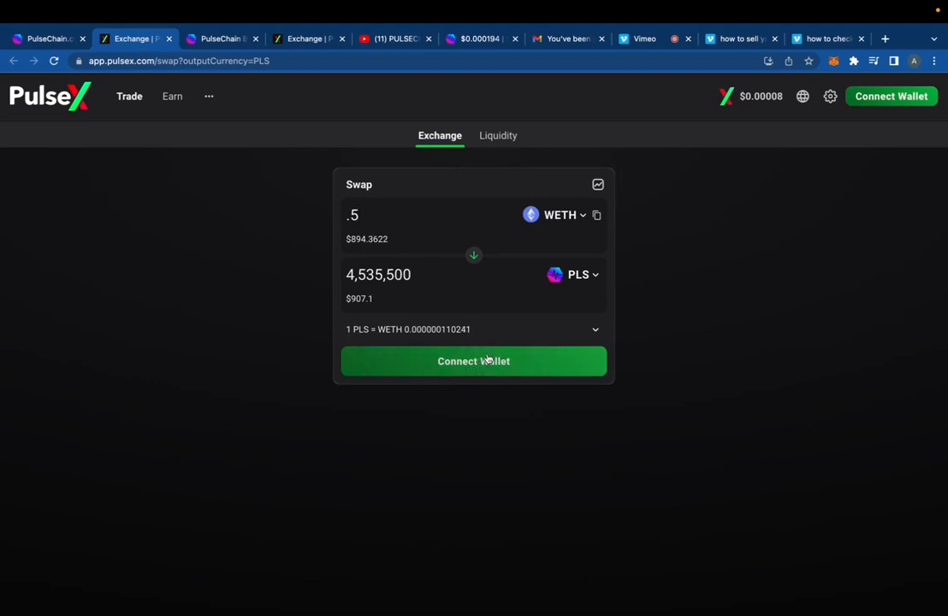
mouse_move(455, 369)
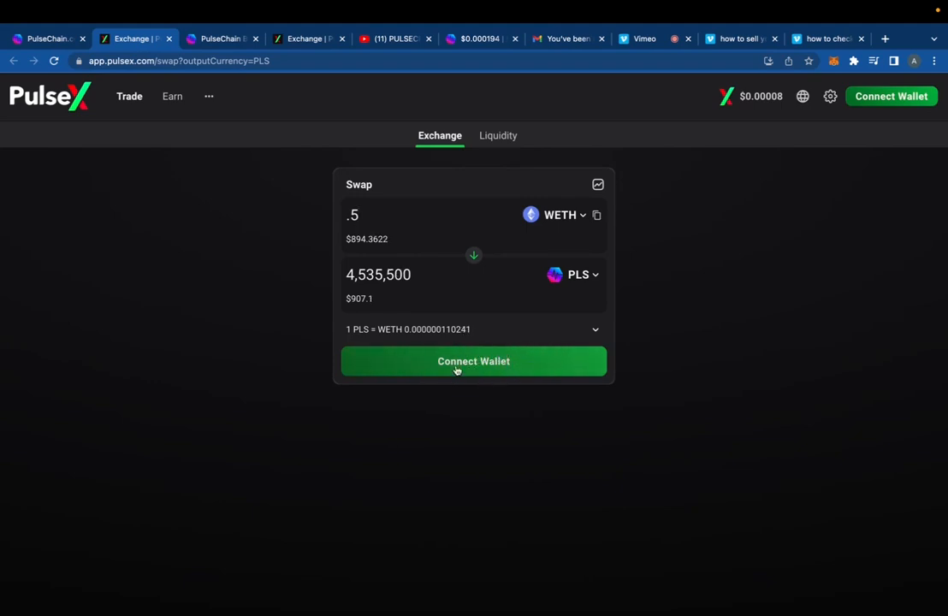
mouse_move(476, 353)
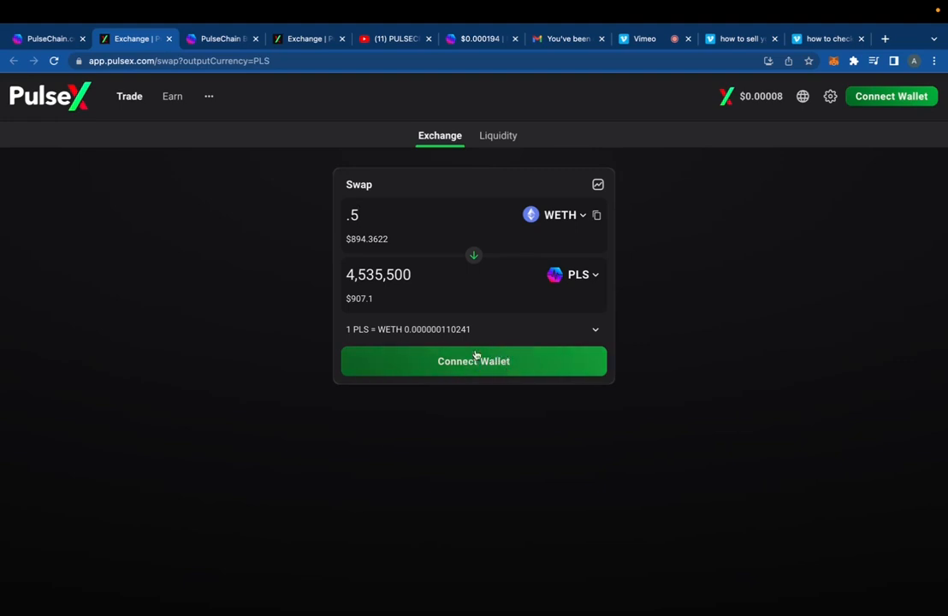
mouse_move(573, 287)
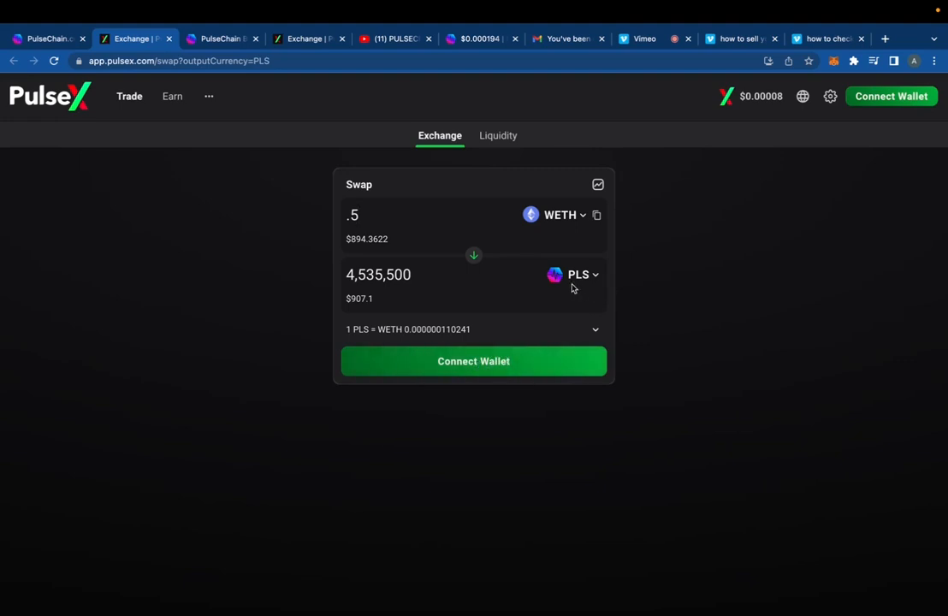
mouse_move(795, 157)
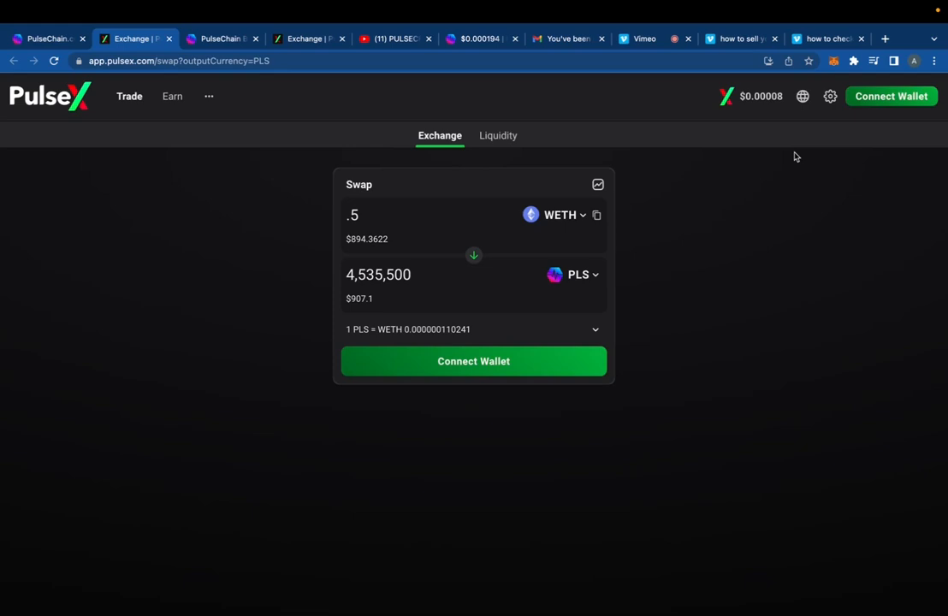
mouse_move(798, 154)
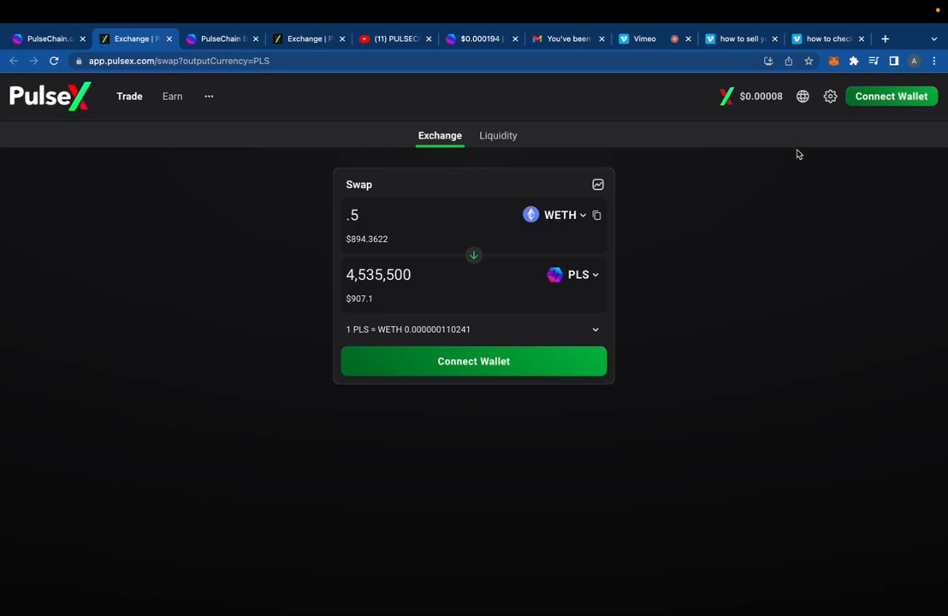